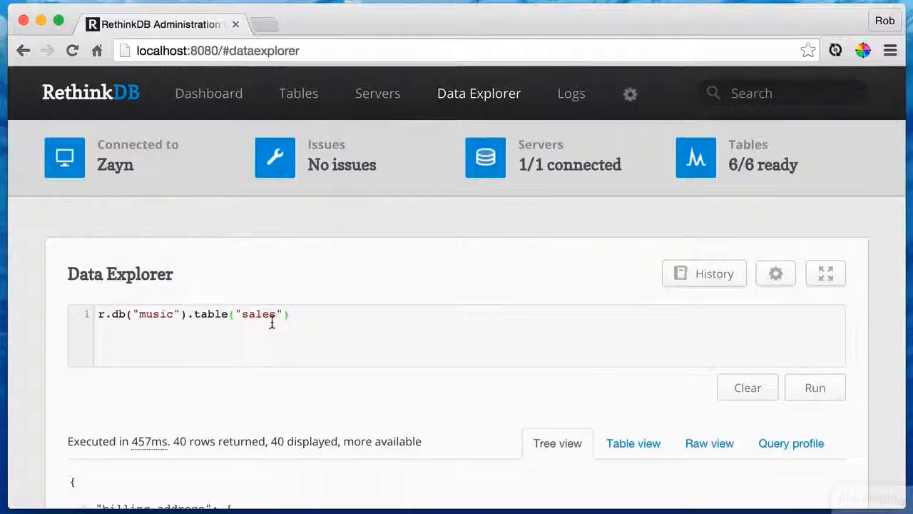
Append a .limit(5000) to the music database's sales table query.
scroll(down, 3)
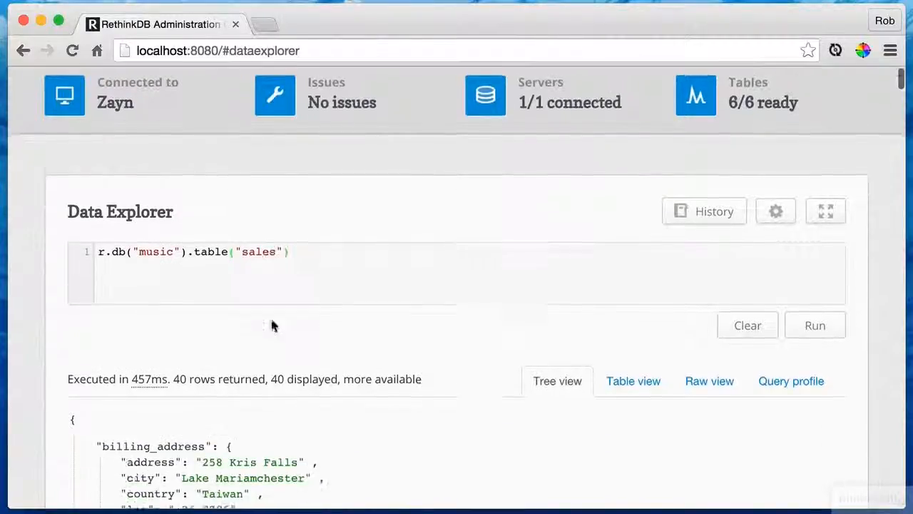
scroll(down, 3)
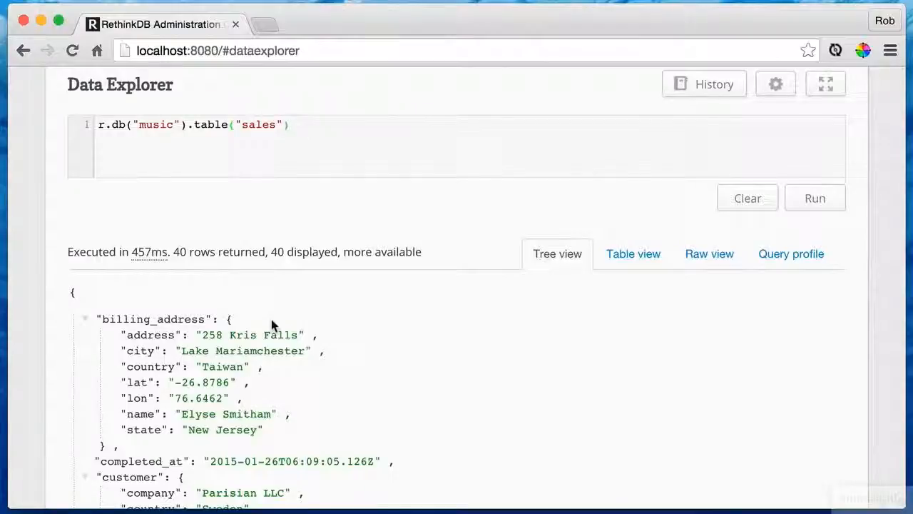
text(.limit(5000)
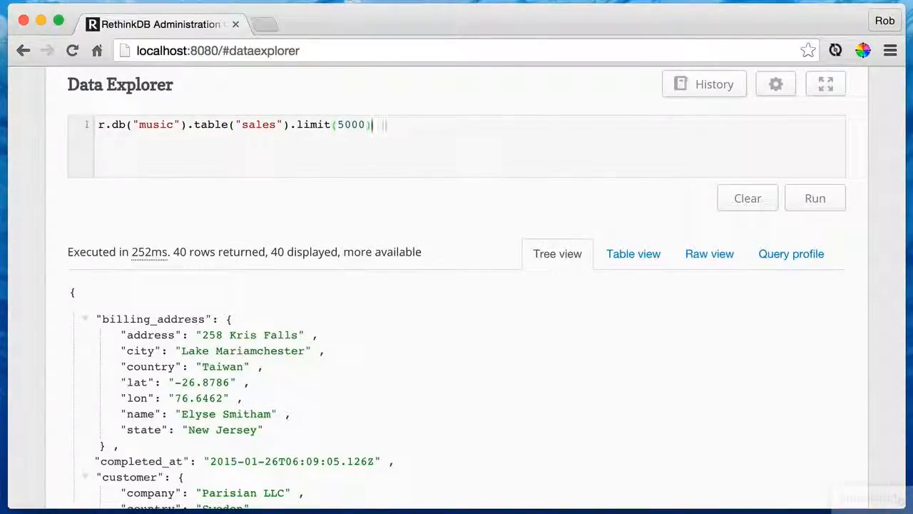
mouse_move(423, 137)
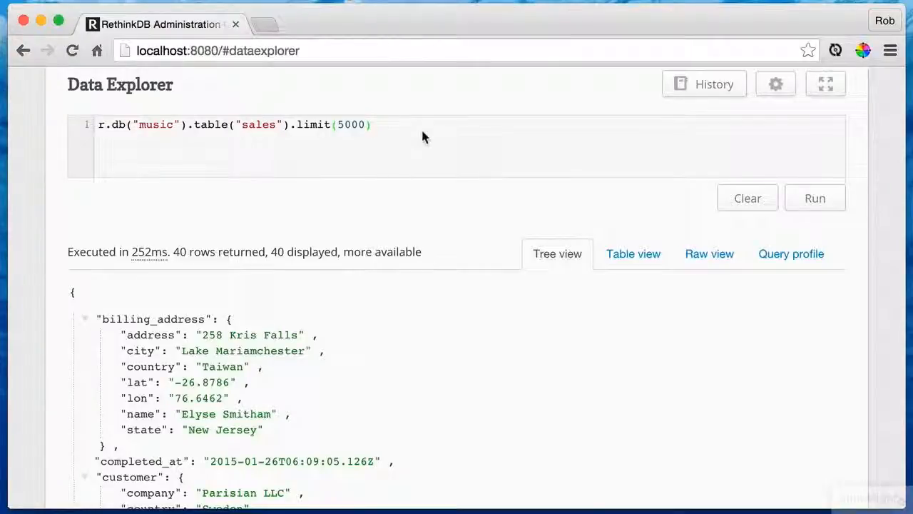
Chain .concatMap returning sale("items") so results list individual line items.
text(.)
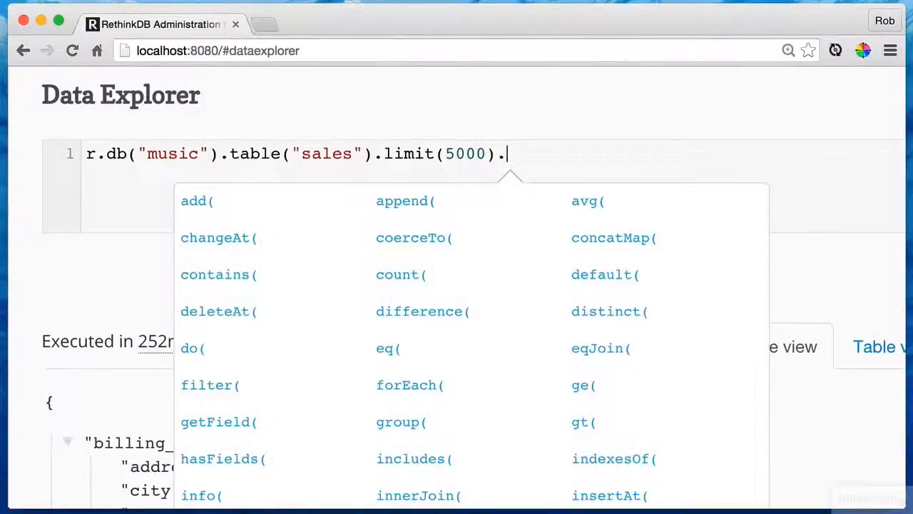
text(.concatMap)
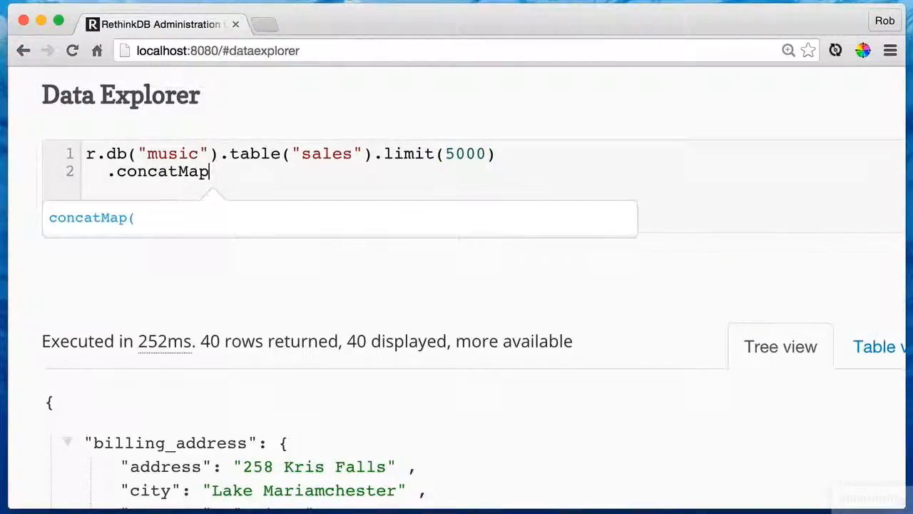
text((function(sale){)
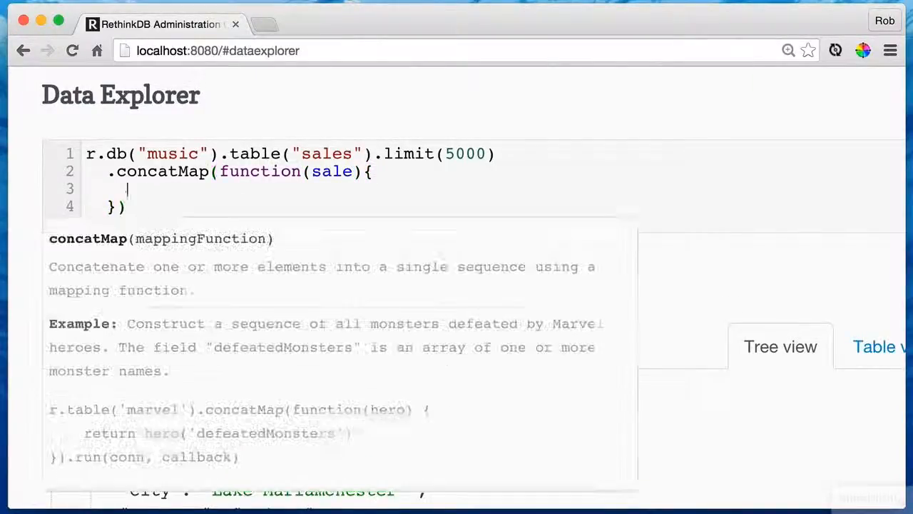
text(return sale("items"))
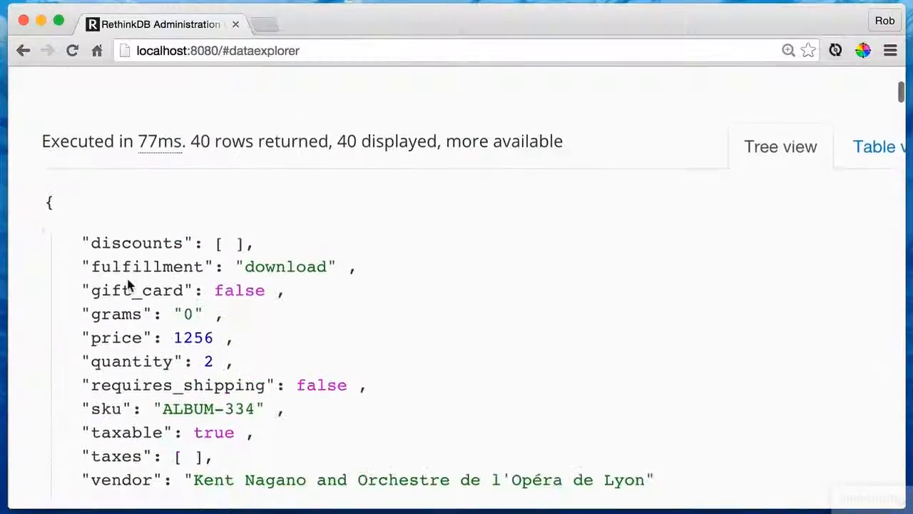
scroll(down, 3)
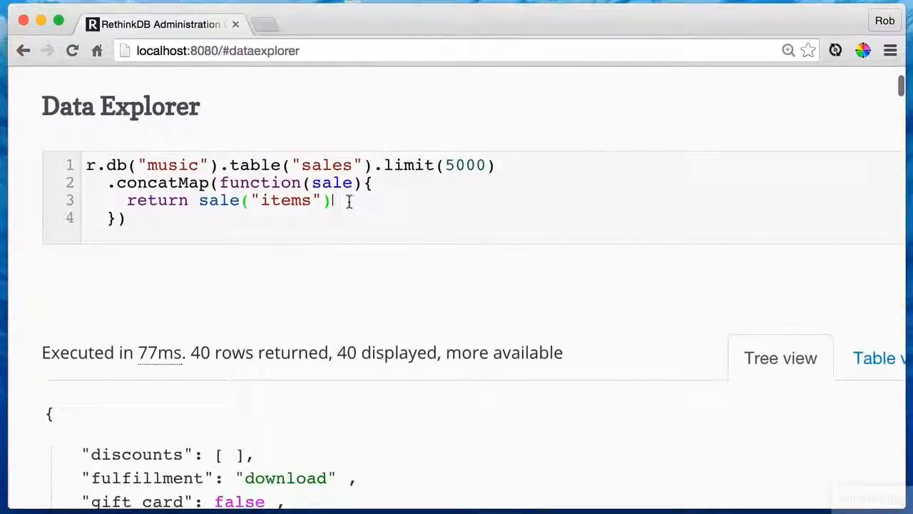
Map each item to an object with sku from item("sku") and count 1.
text(.map()
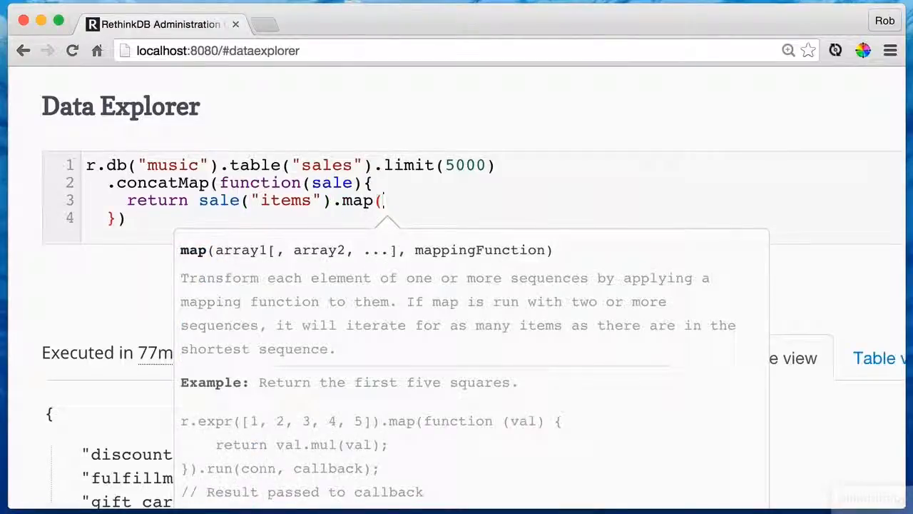
text(function(item){)
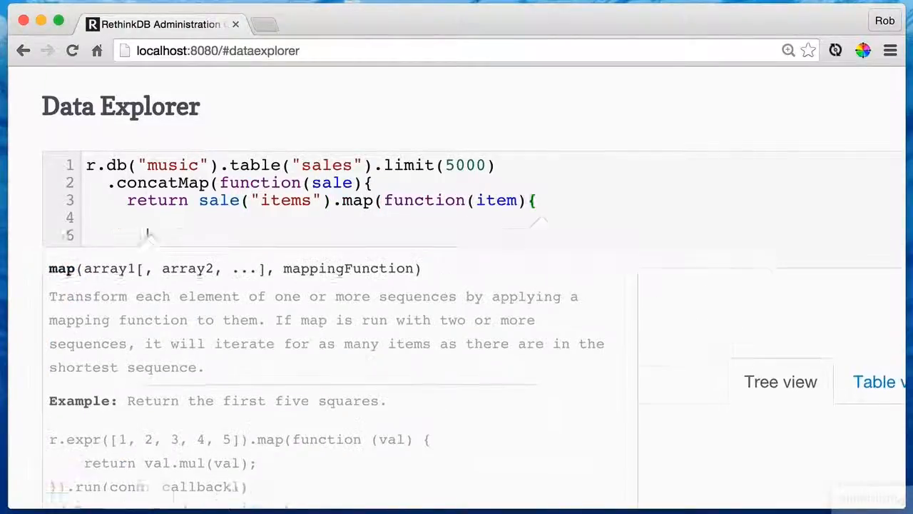
text(return {)
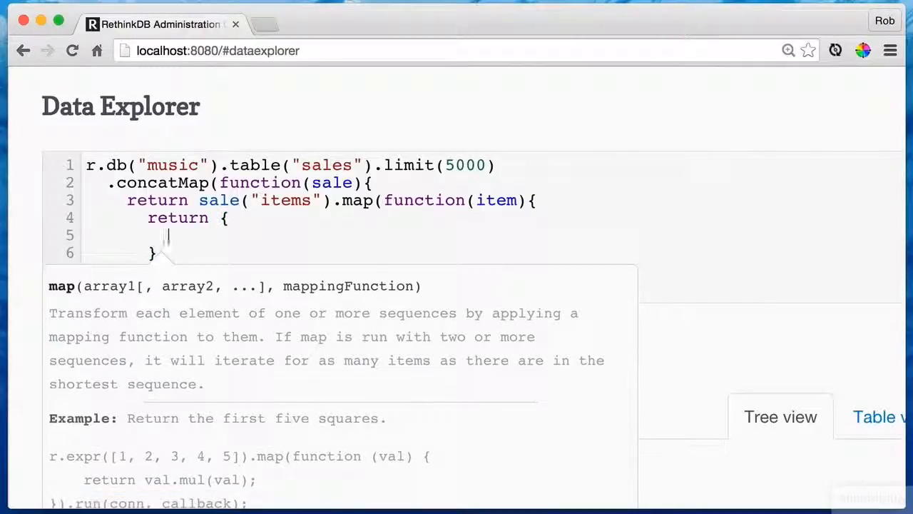
text(sku : item("sku"))
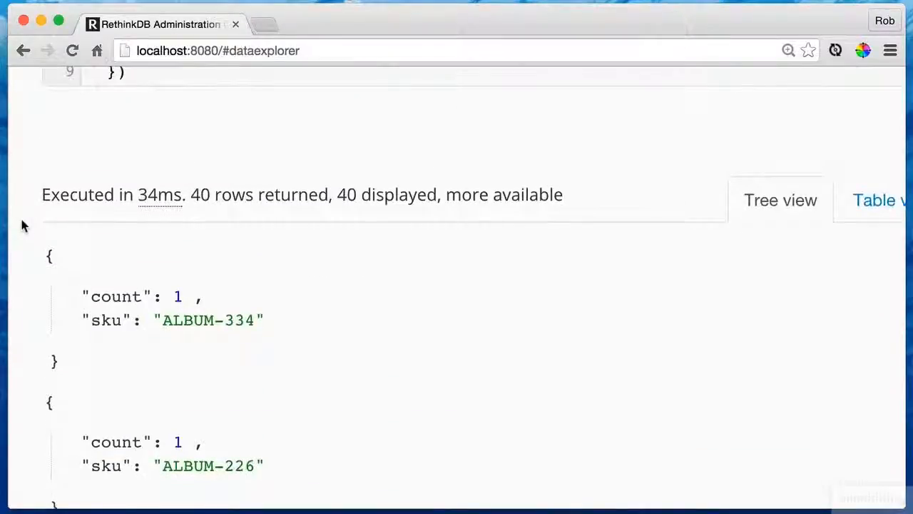
Insert .group("id") into the query to group results by sale id.
scroll(down, 3)
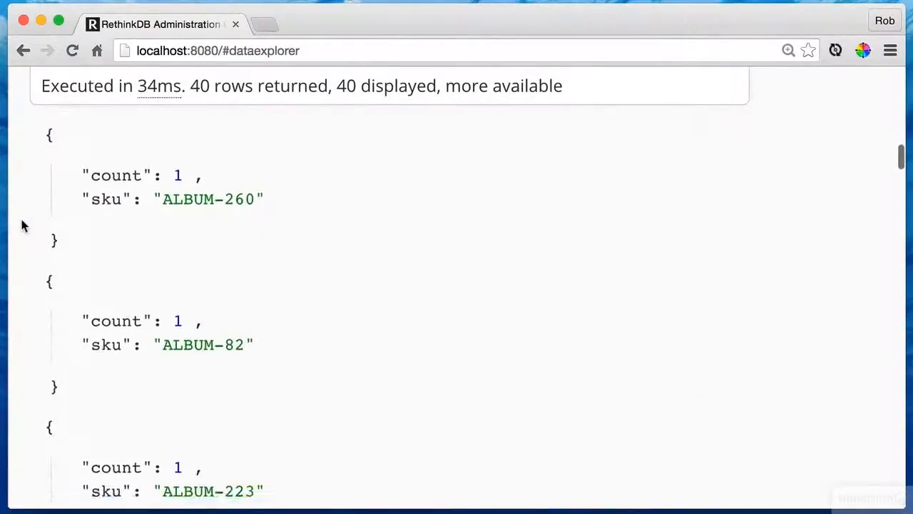
scroll(up, 3)
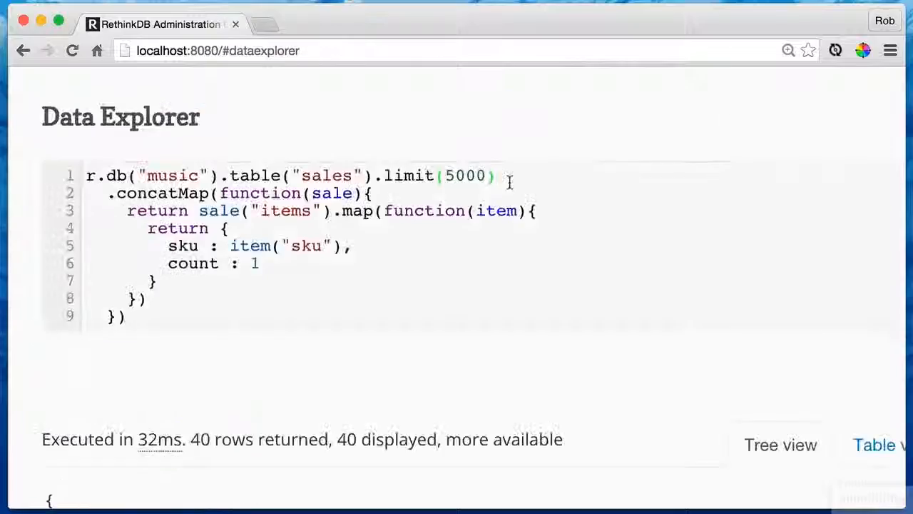
text(.group("id"))
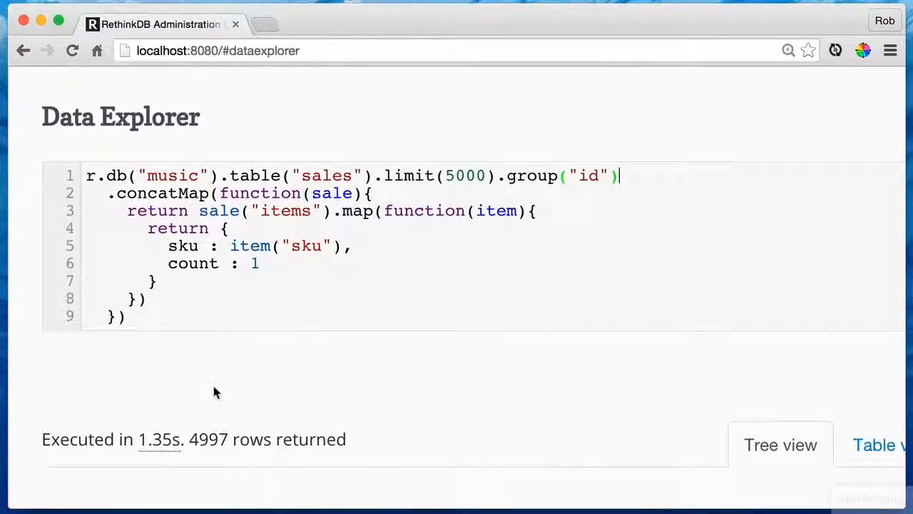
scroll(down, 3)
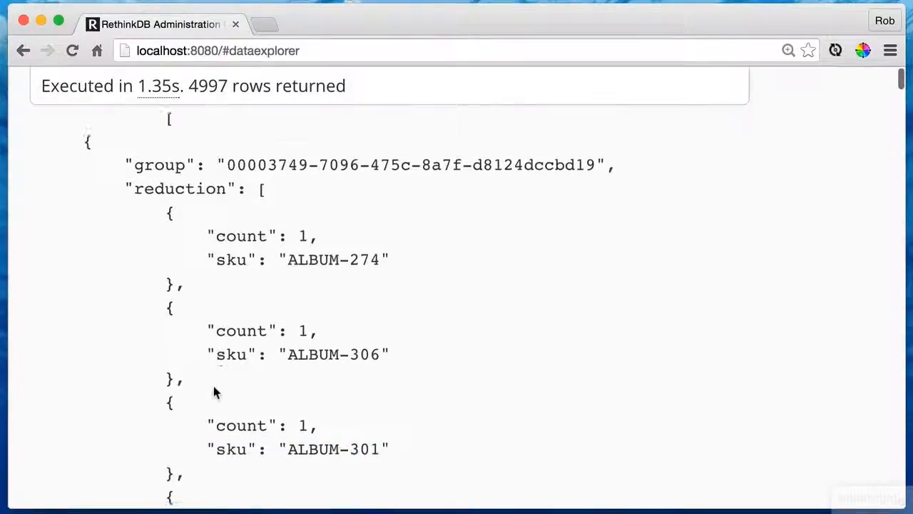
scroll(down, 3)
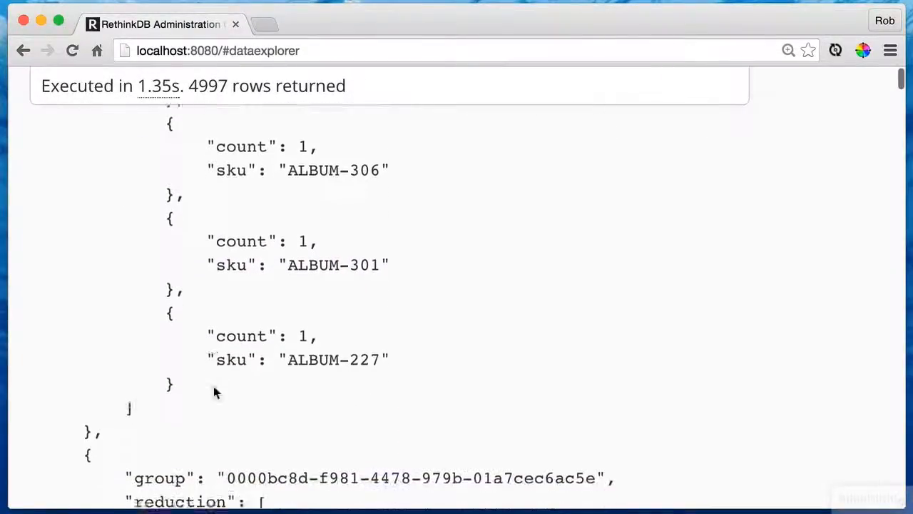
scroll(down, 3)
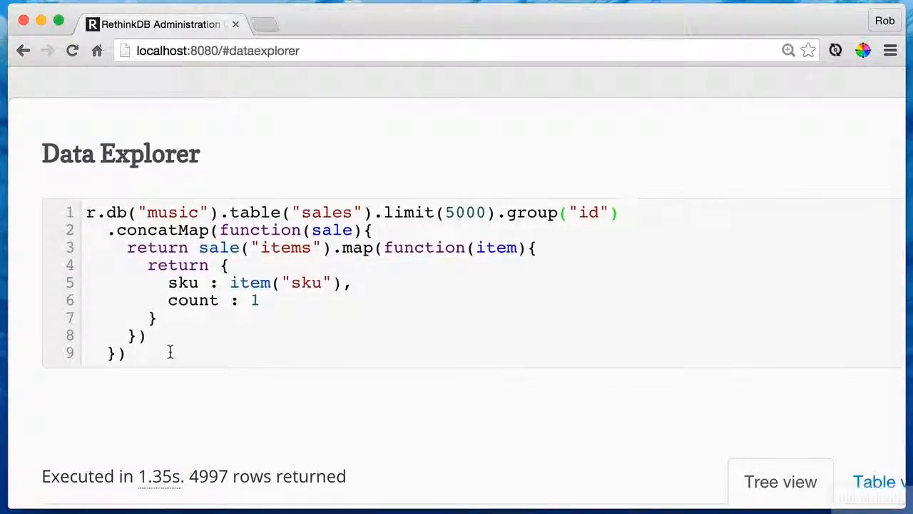
Append .ungroup().filter keeping sales whose reduction skus contain ALBUM-10, giving 69 rows.
text(.)
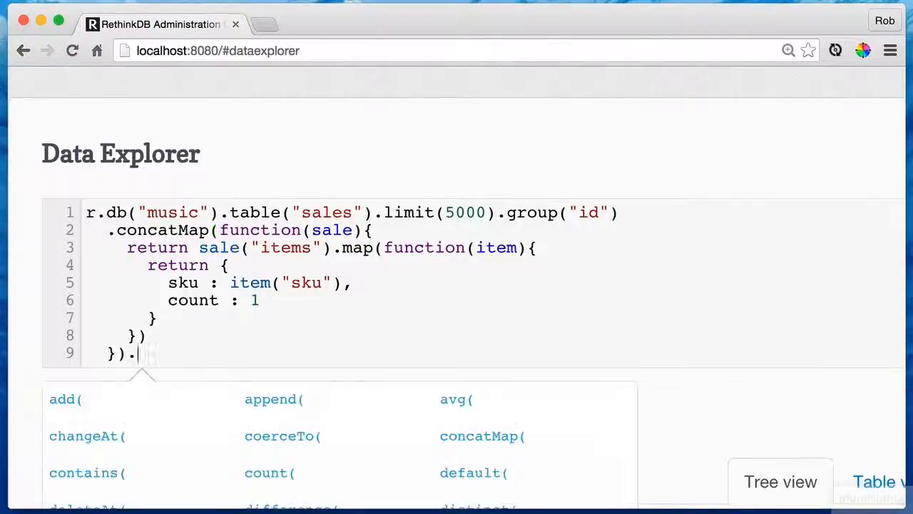
text(ungroup().filter)
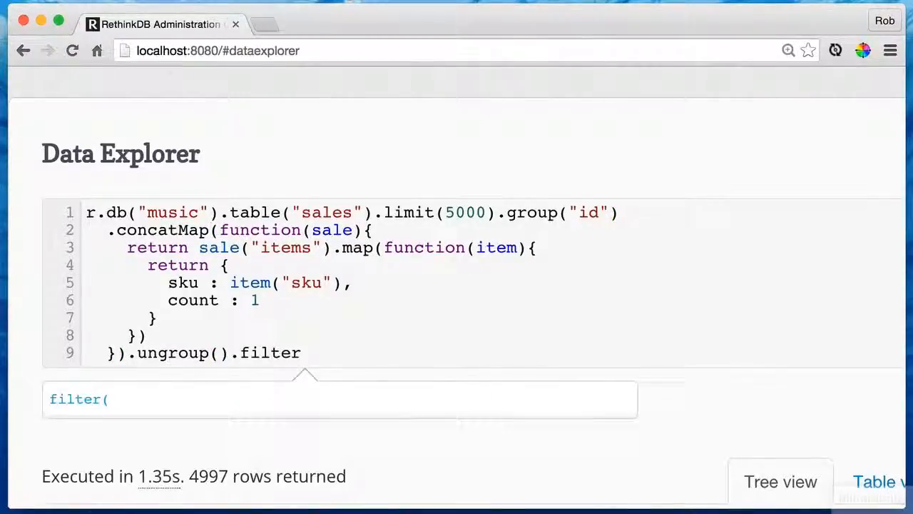
text((function(mapped)
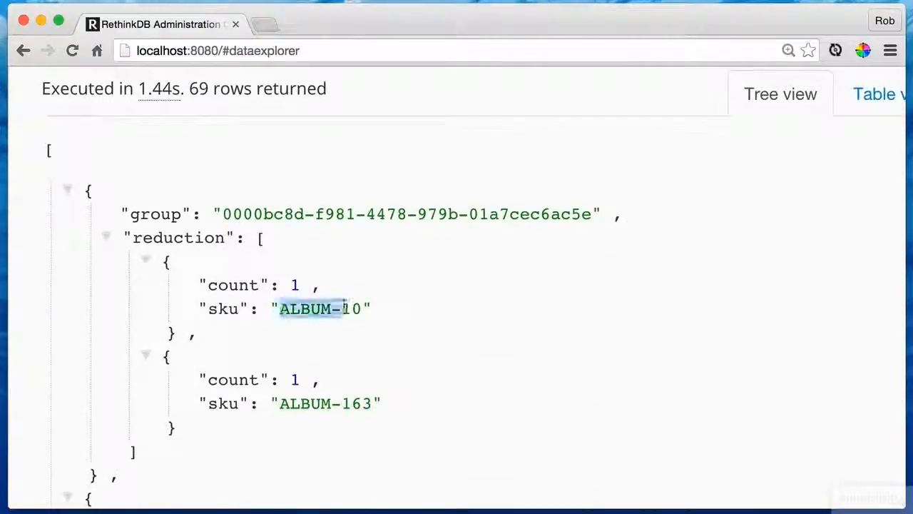
scroll(down, 3)
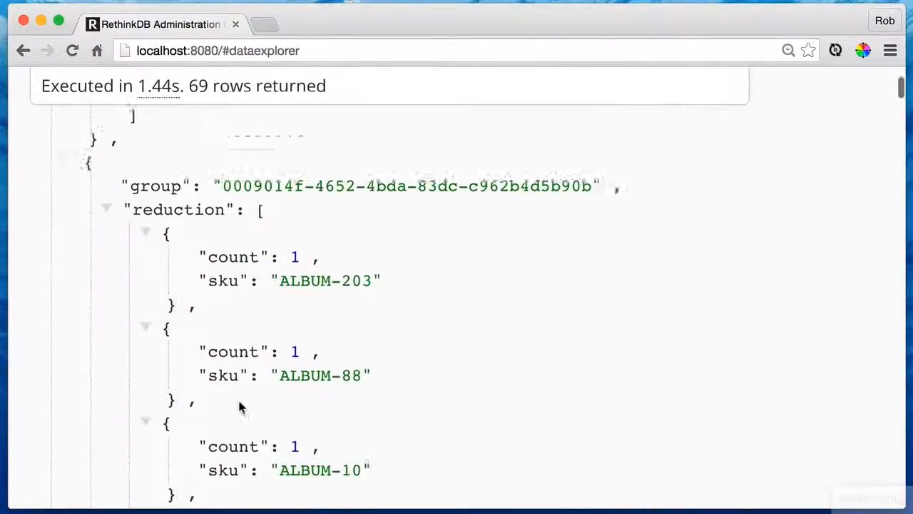
scroll(down, 3)
text(}).concatMap(functio)
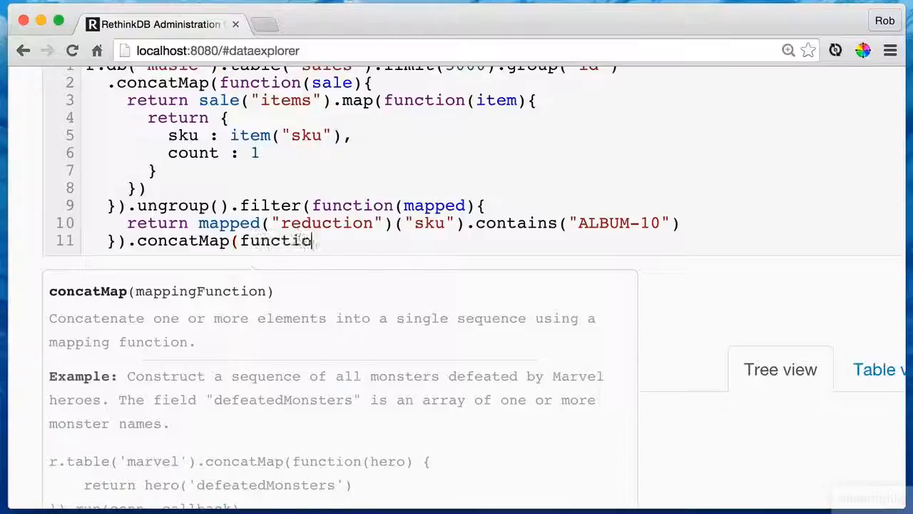
Add a concatMap returning reduced("reduction") and review the 409 sku/count rows.
text(n(reduced){)
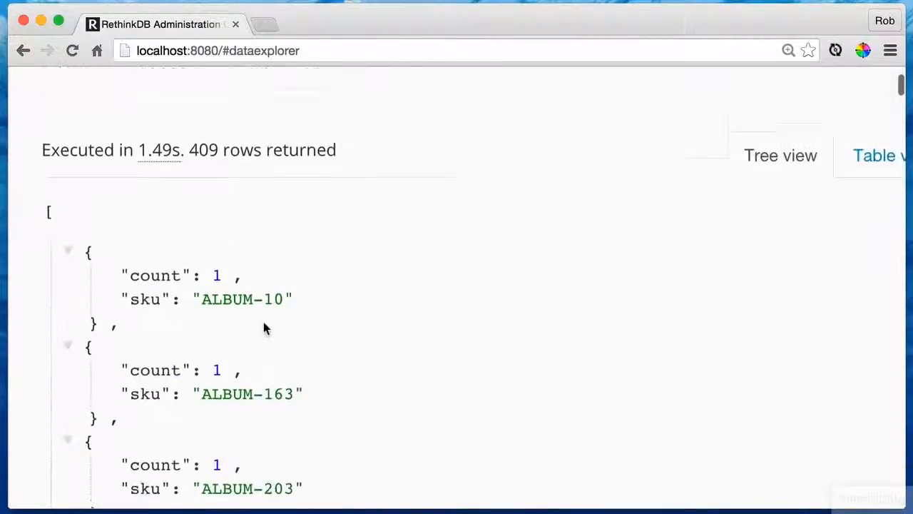
scroll(down, 3)
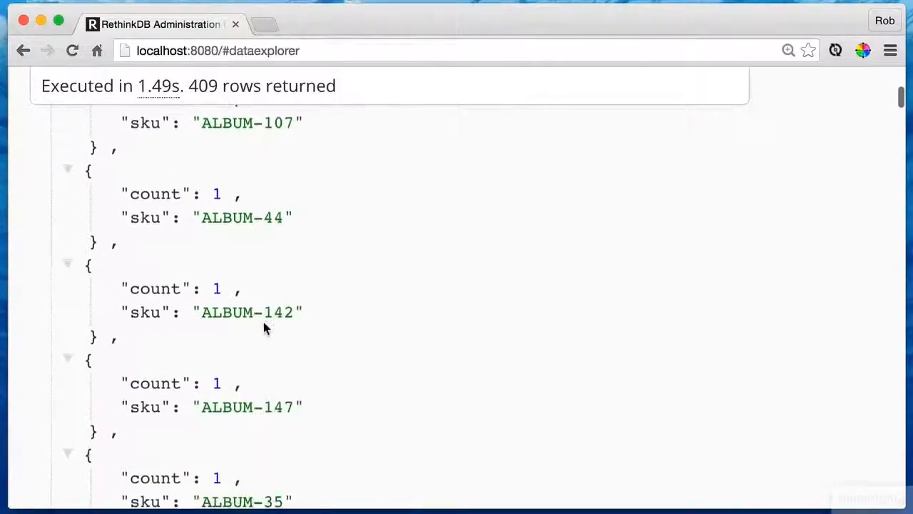
scroll(down, 3)
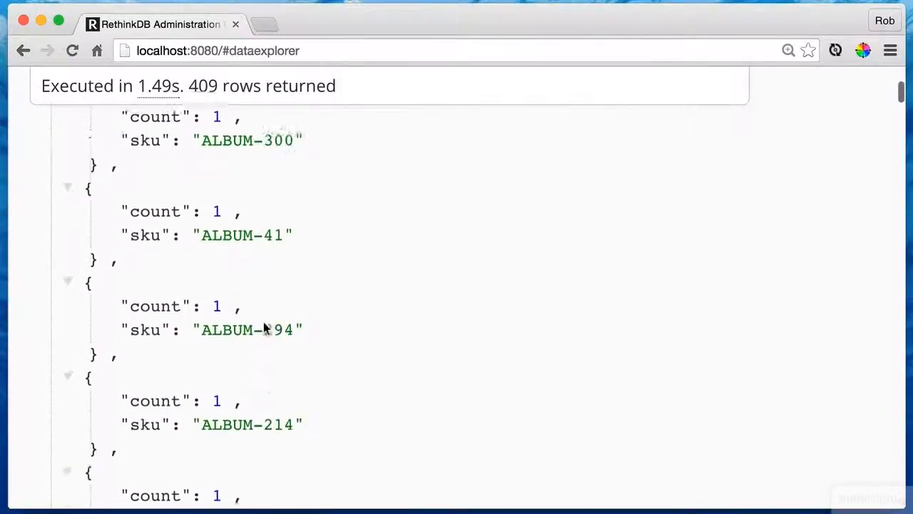
scroll(up, 3)
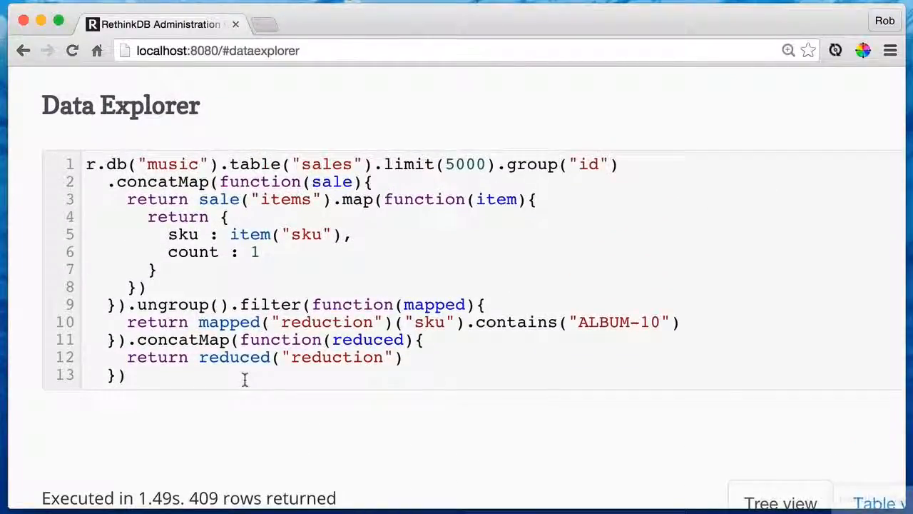
text(.group()
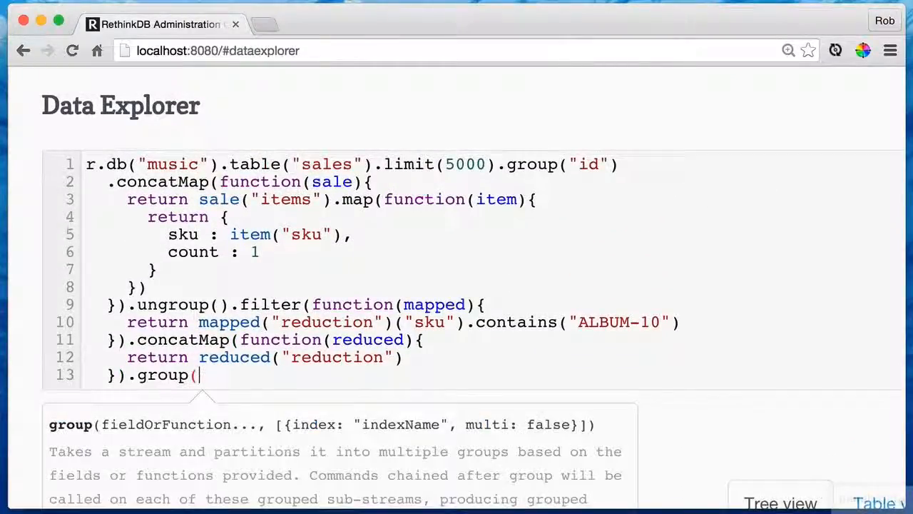
text("sku"))
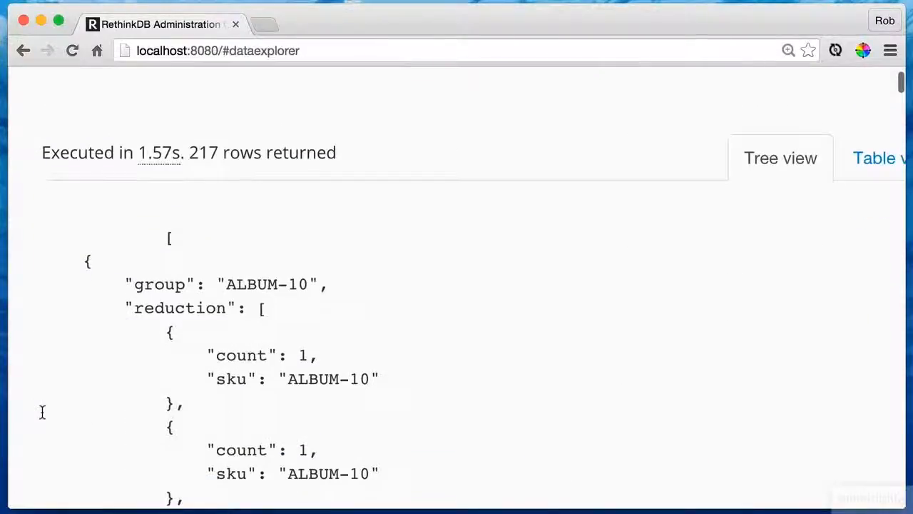
scroll(down, 3)
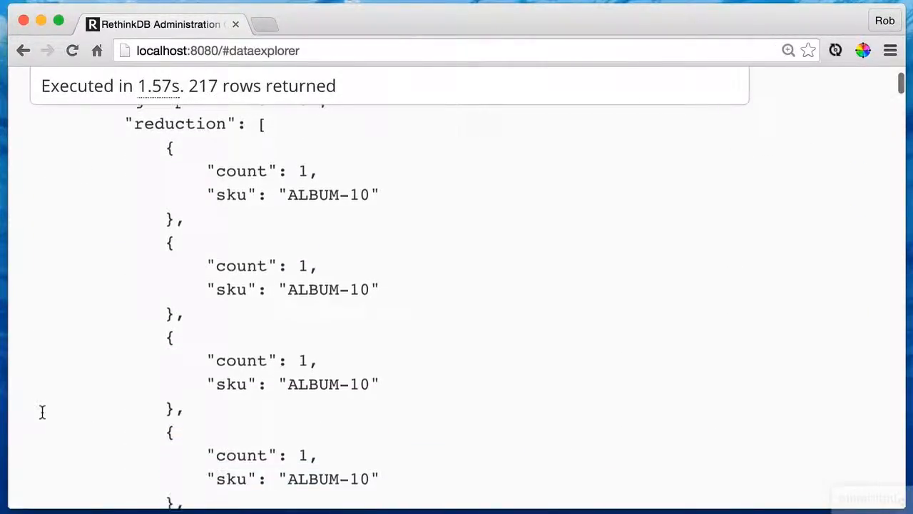
scroll(down, 3)
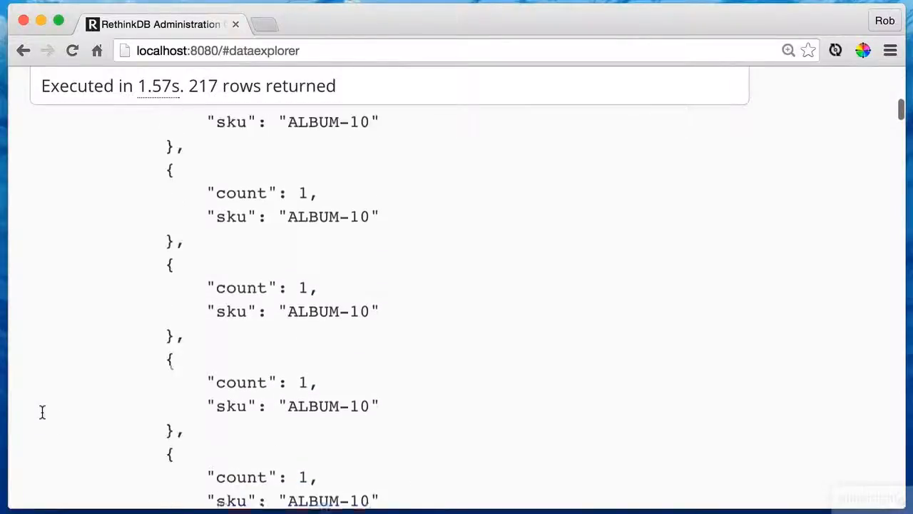
scroll(down, 3)
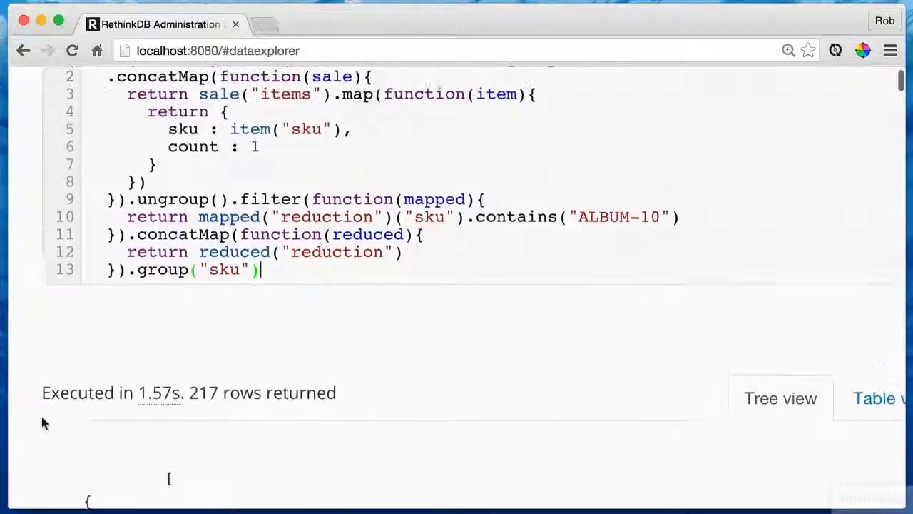
Append .sum("count") after the sku grouping and browse totals, ALBUM-10 at 77.
text(.sum()
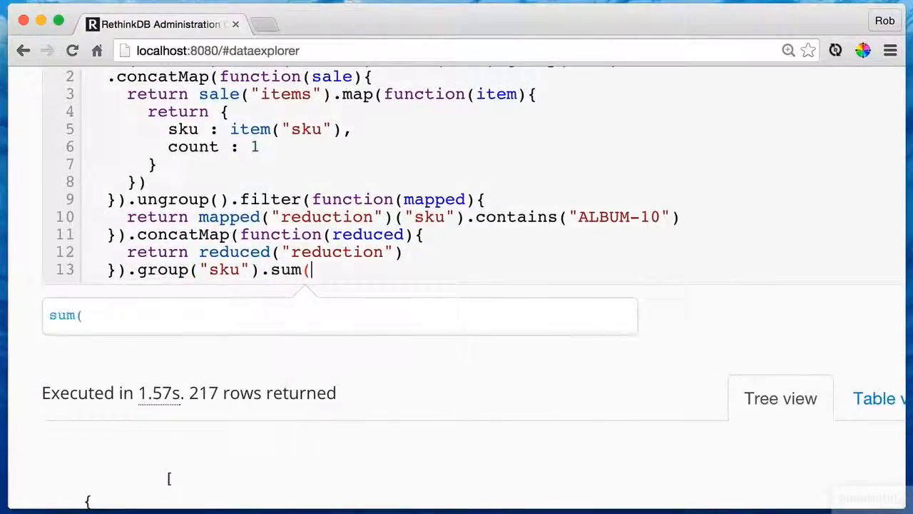
text("count"))
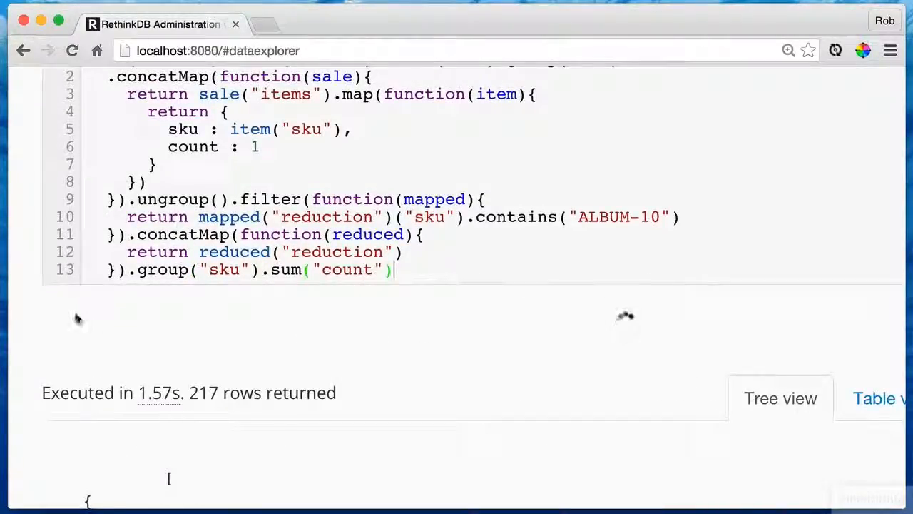
scroll(down, 3)
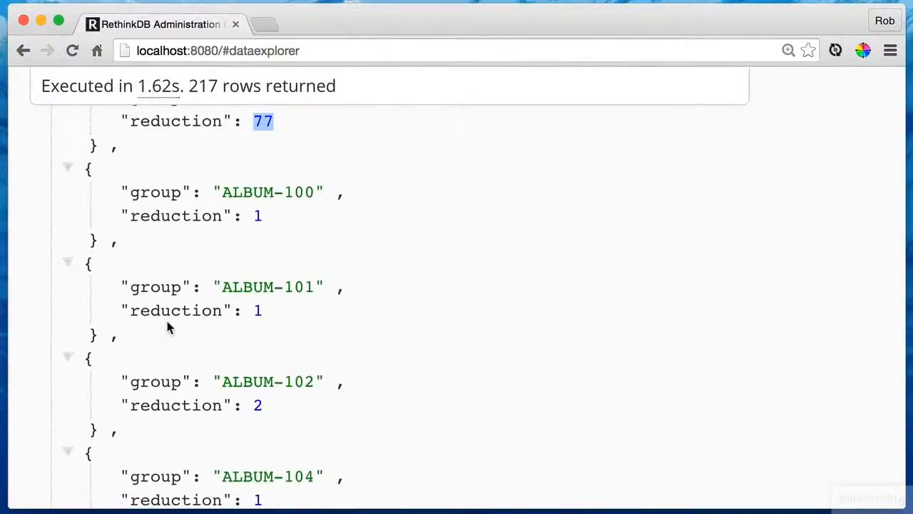
scroll(down, 3)
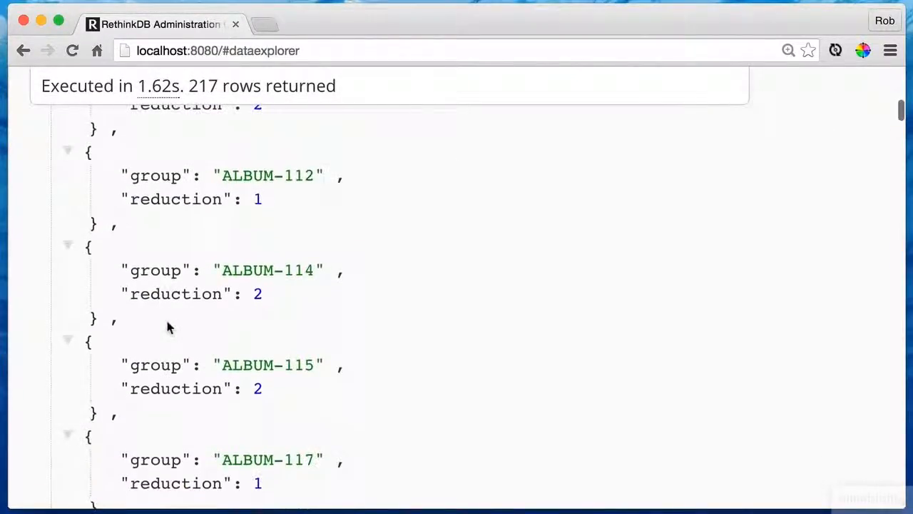
scroll(up, 3)
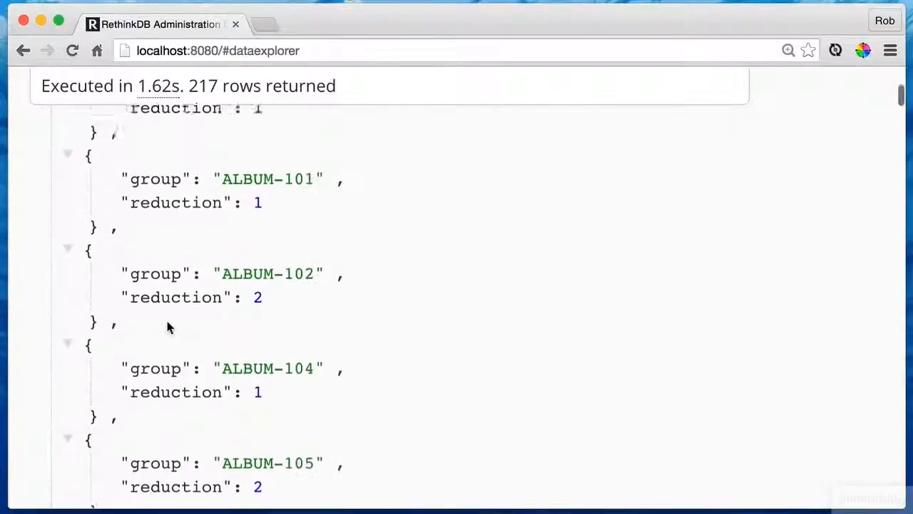
scroll(up, 3)
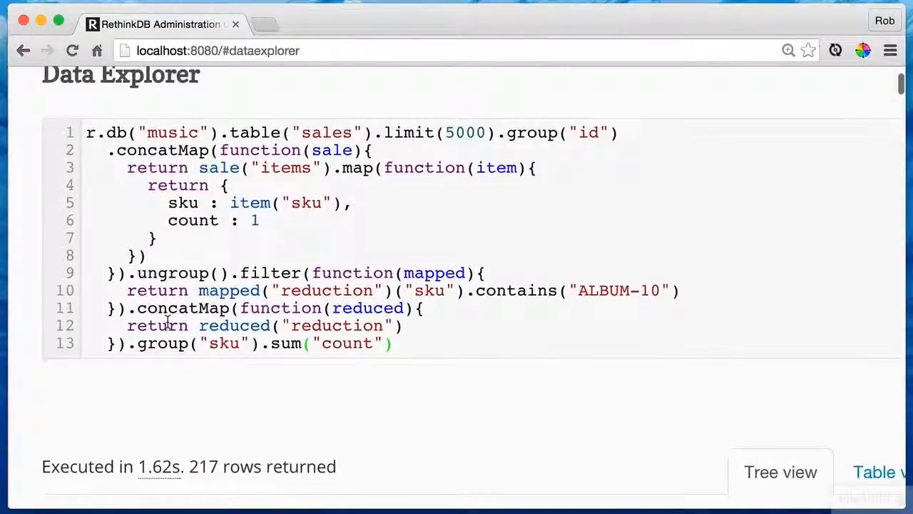
Chain .ungroup().map returning sku from group and soldWith from reduction.
text(.u)
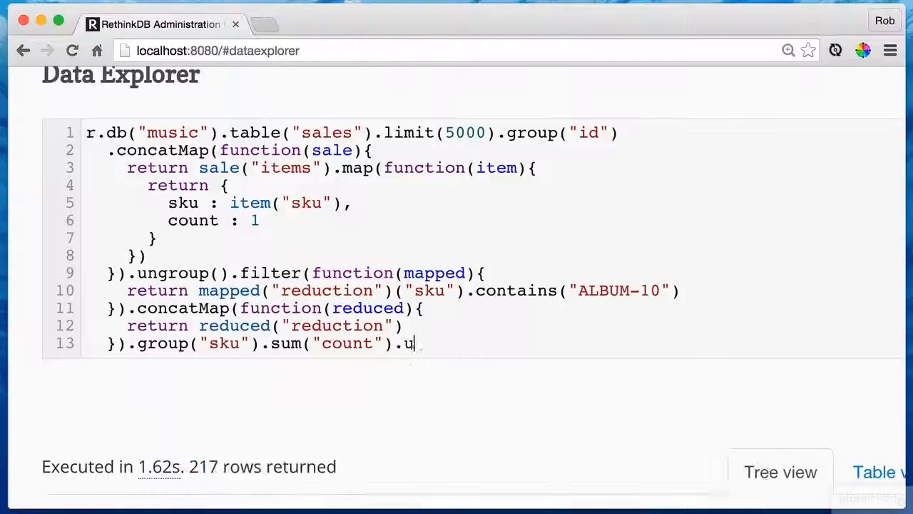
text(ngroup().map(functio)
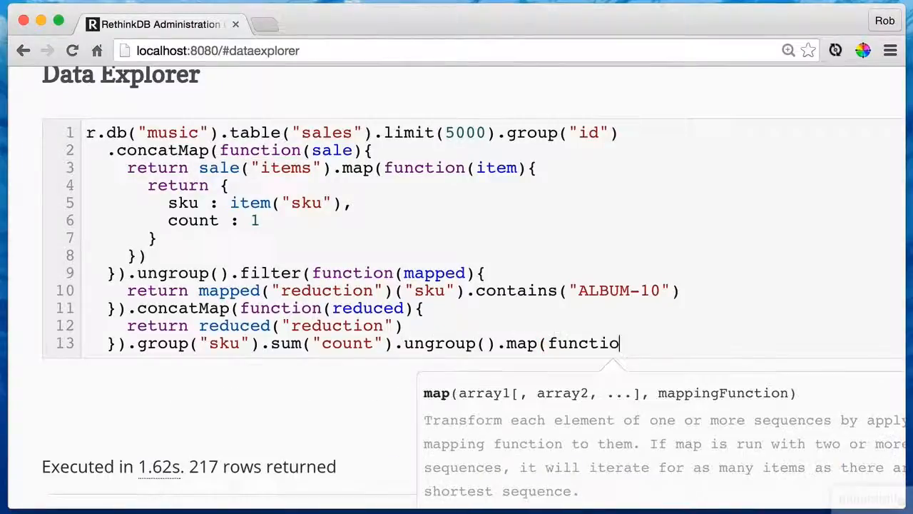
text(n(semifinal)
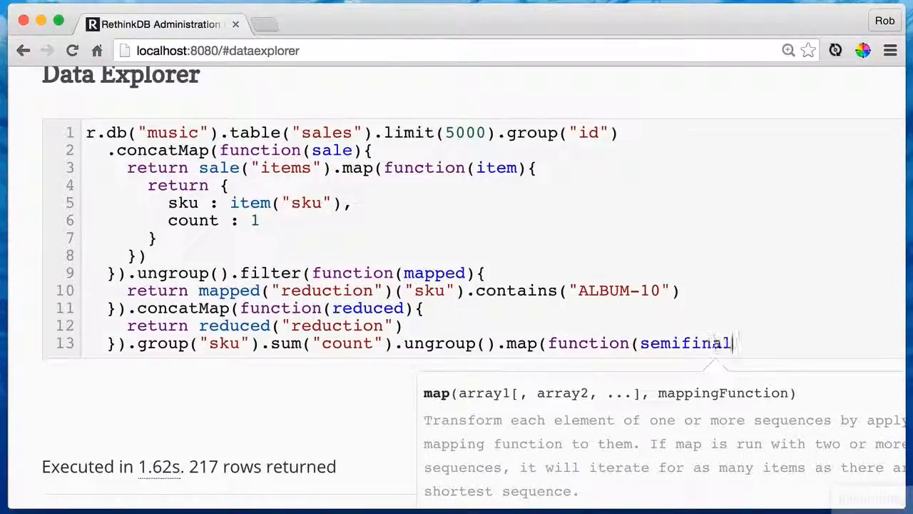
text(){)
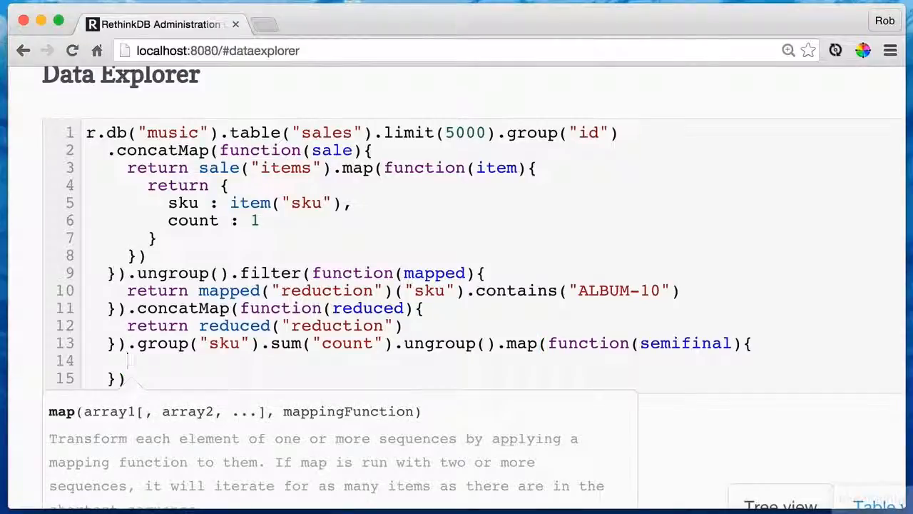
text(return {)
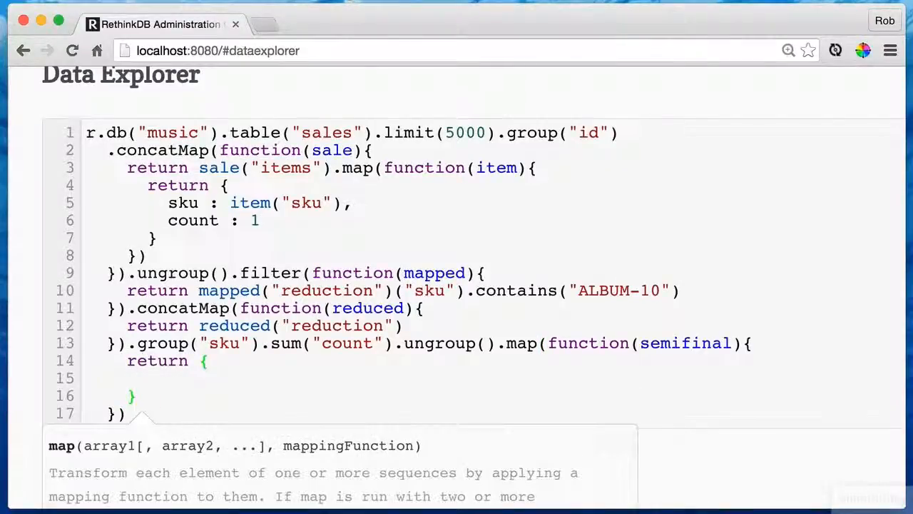
text(sku :)
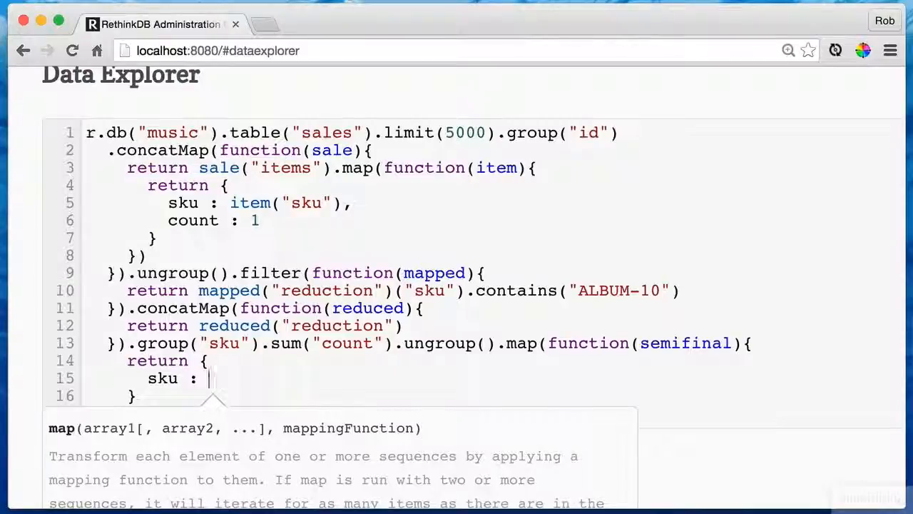
text(semifinal("group"),)
text(soldWith : semi)
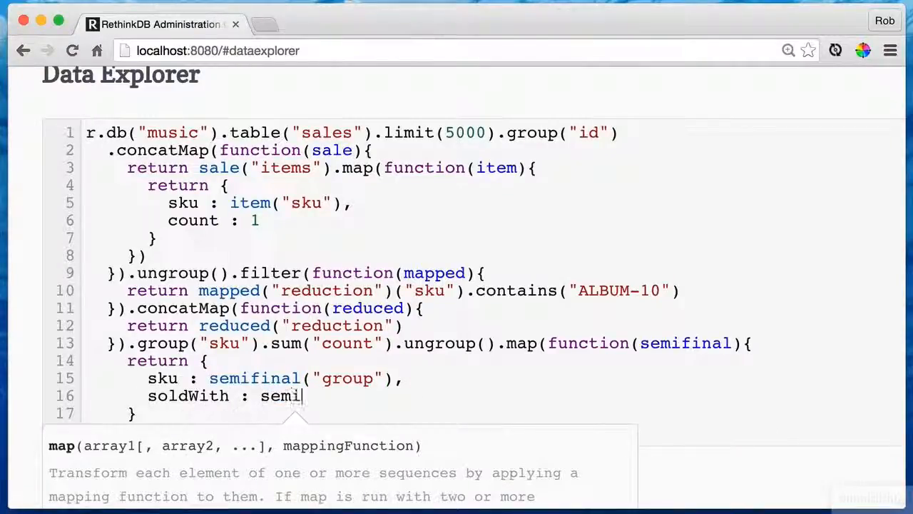
text(final(")
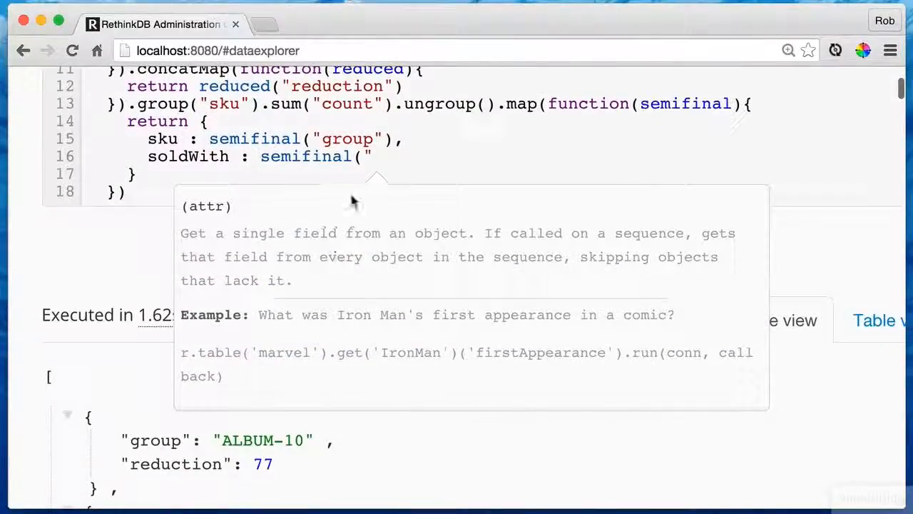
text(reduction"))
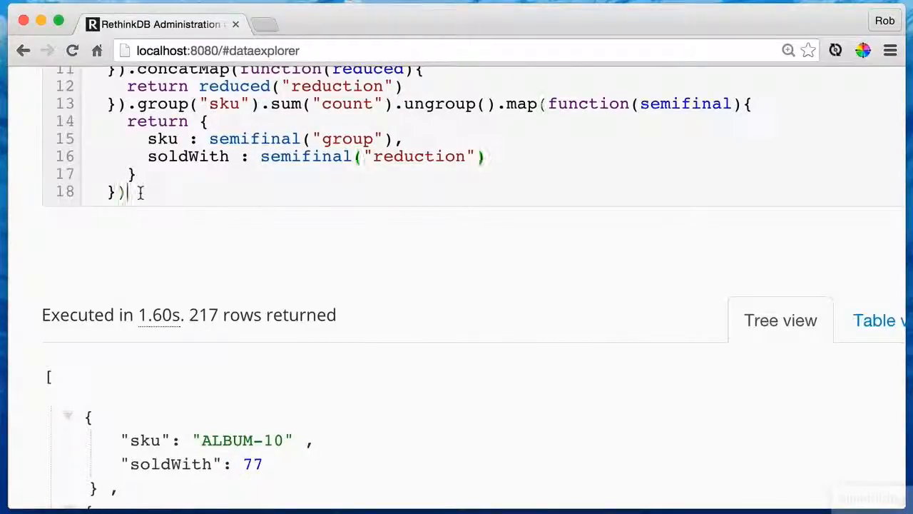
text(.filter()
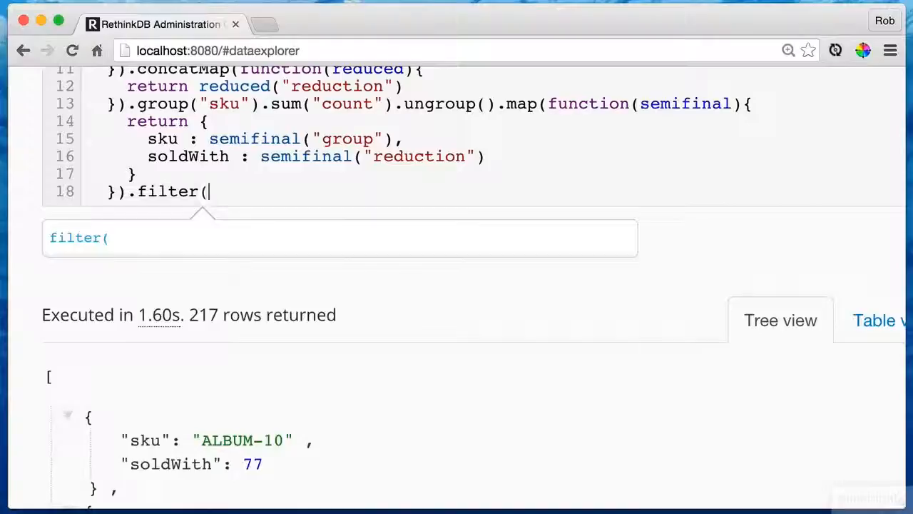
Filter with final("sku").ne("ALBUM-10") to exclude ALBUM-10, leaving 216 rows.
text(function()
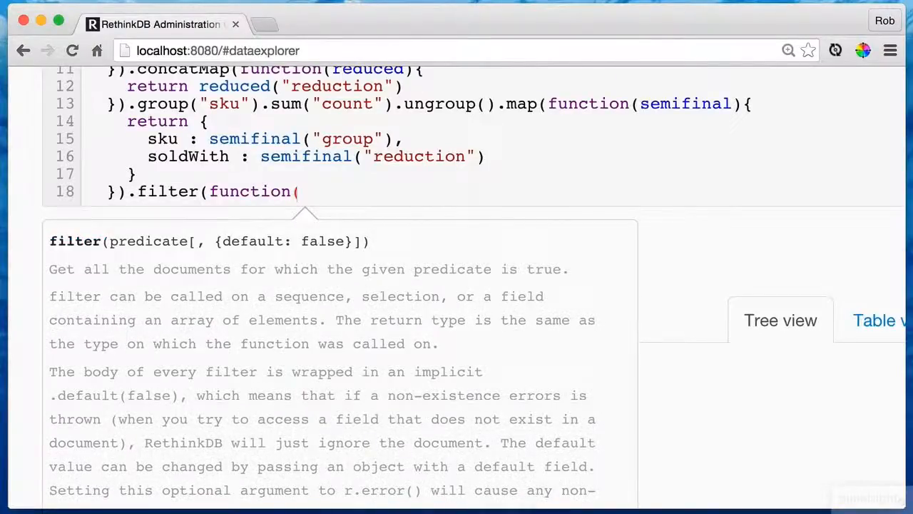
text(final){)
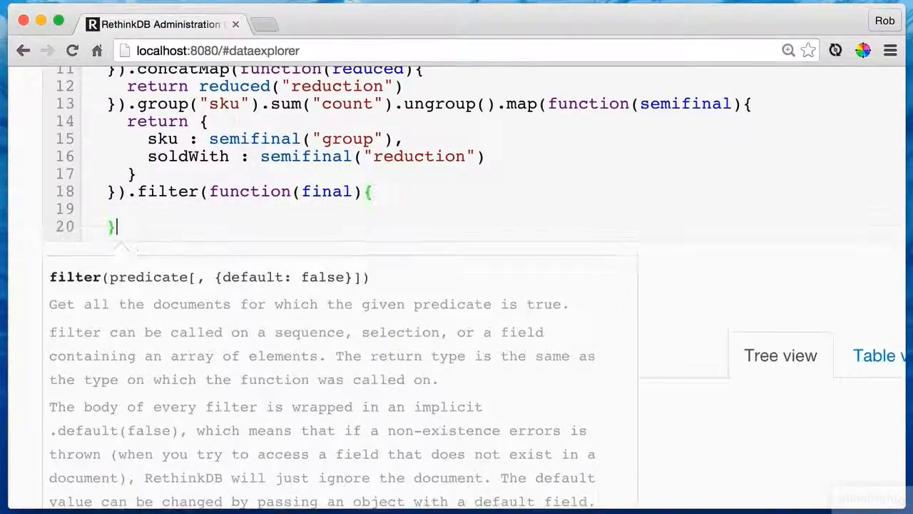
text(return fina)
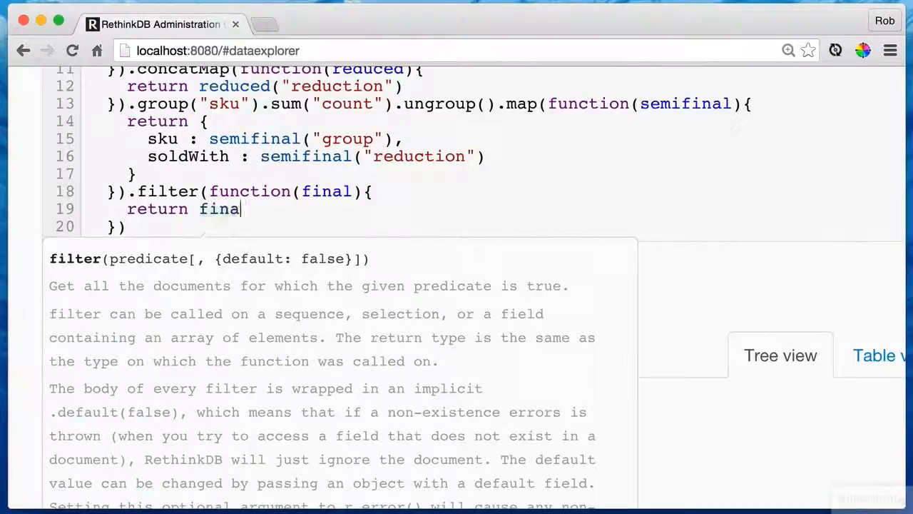
text(l("sku)
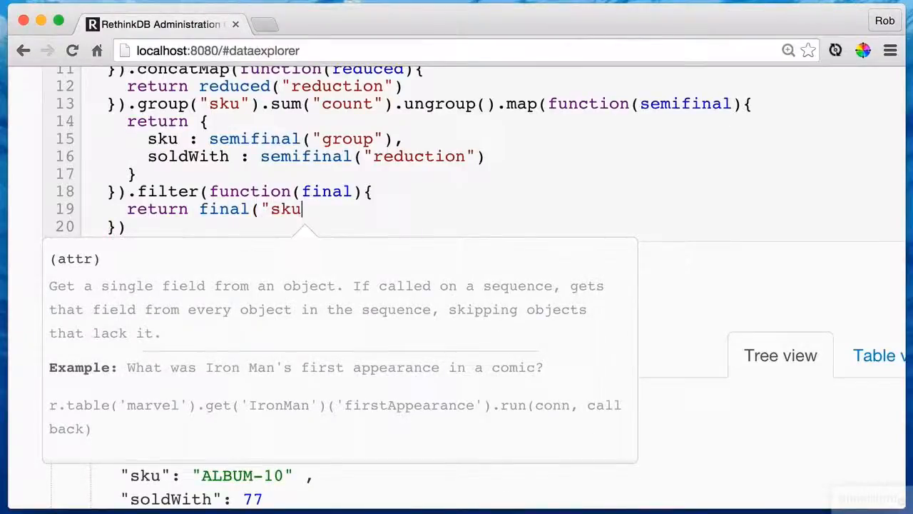
text(").ne)
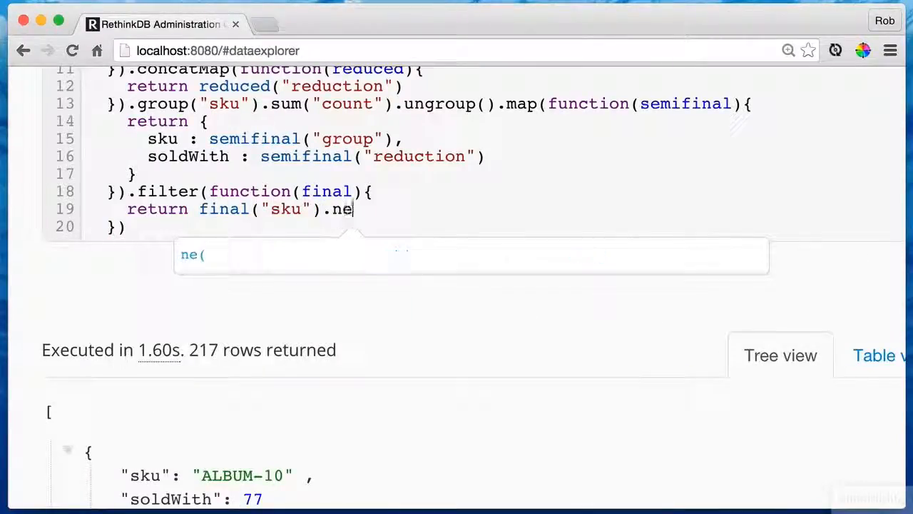
text(("ALBUM-10"))
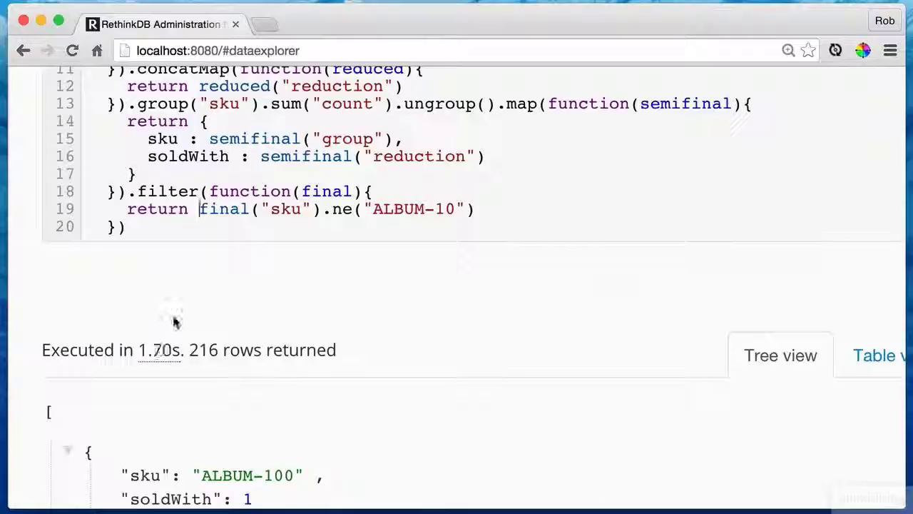
scroll(down, 3)
text(.)
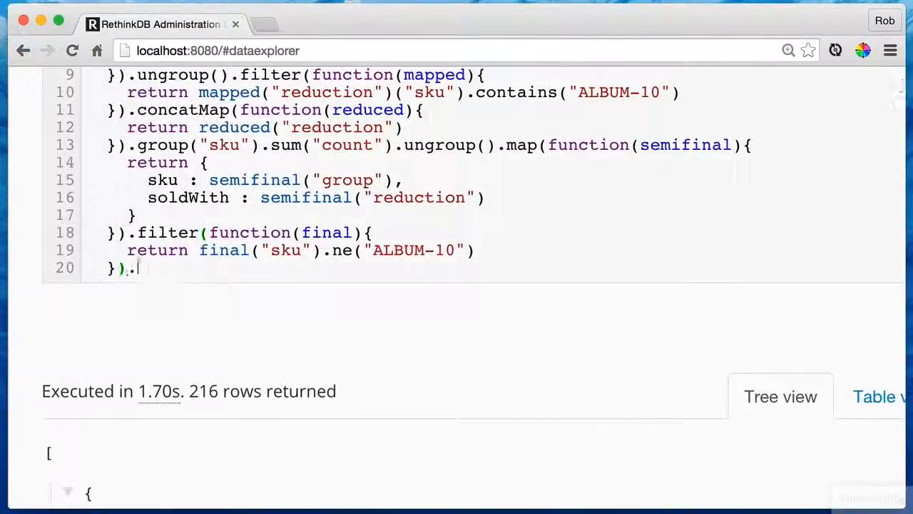
Add .orderBy(r.desc("soldWith")) and select the top album name, ALBUM-248.
text(orderBy()
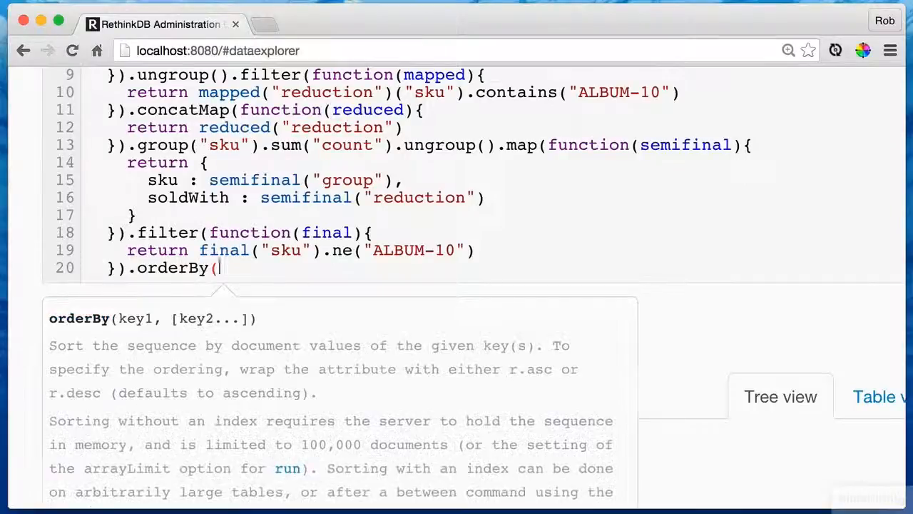
text(r.desc("soldWid)
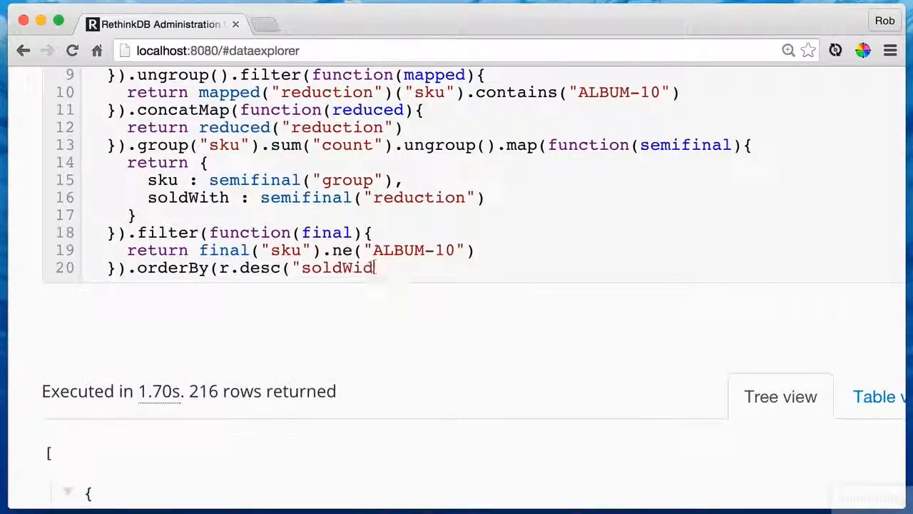
text(h")))
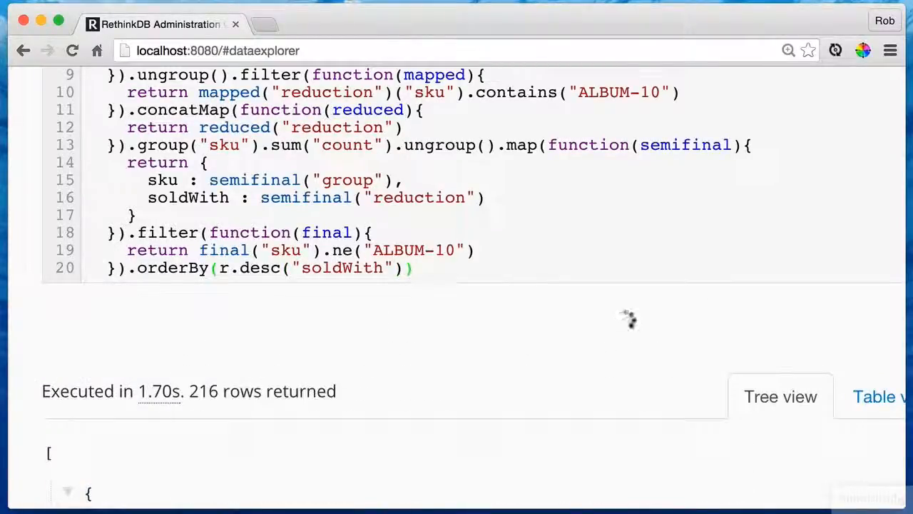
scroll(down, 3)
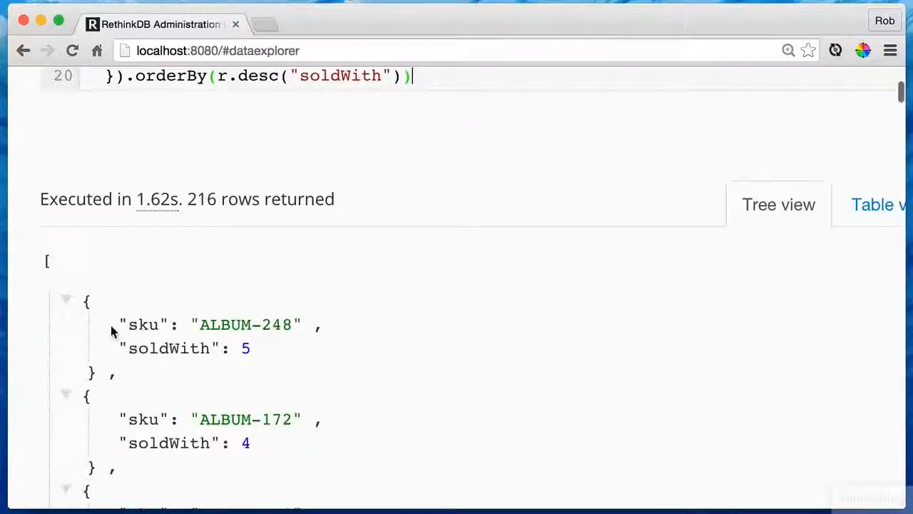
double_click(246, 325)
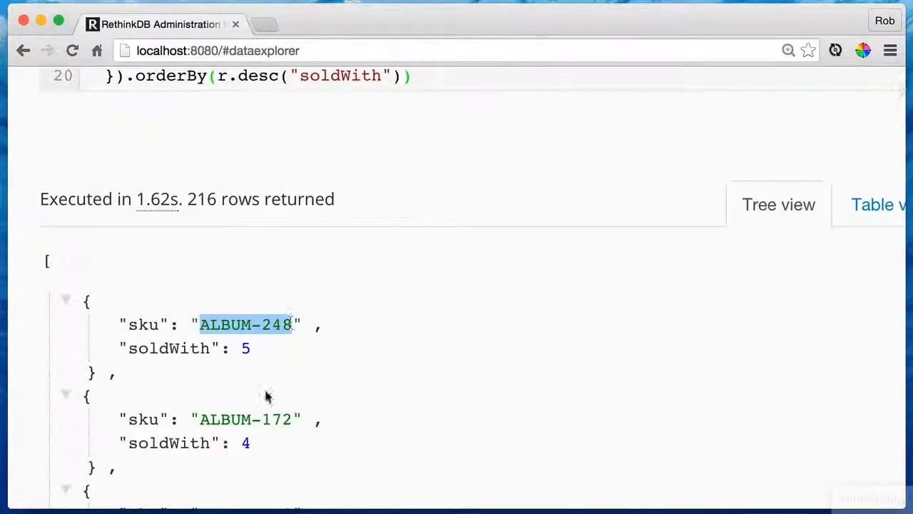